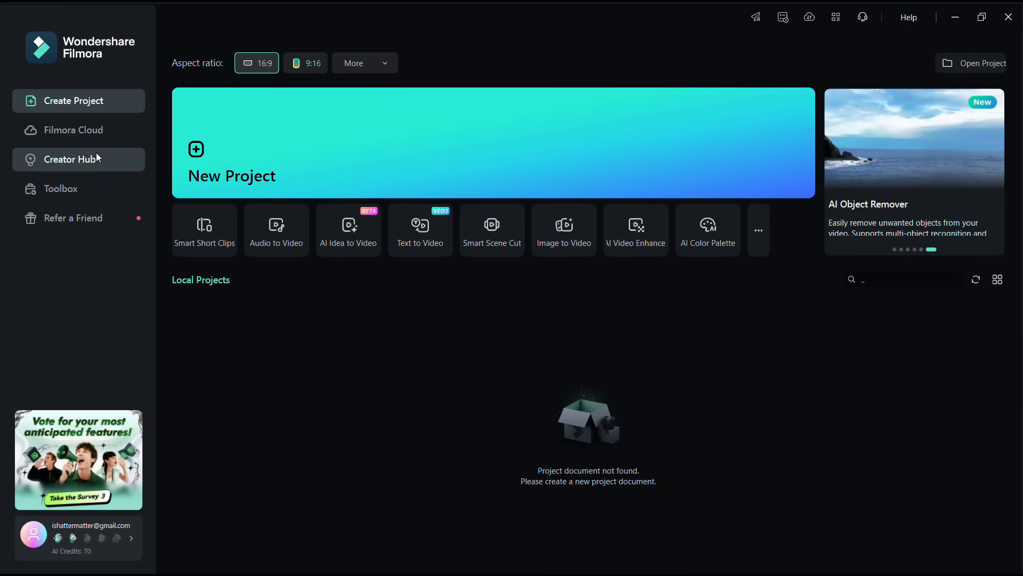
Reach the AI Crayon Live template's details page from the Creator Hub's AI templates
click(71, 159)
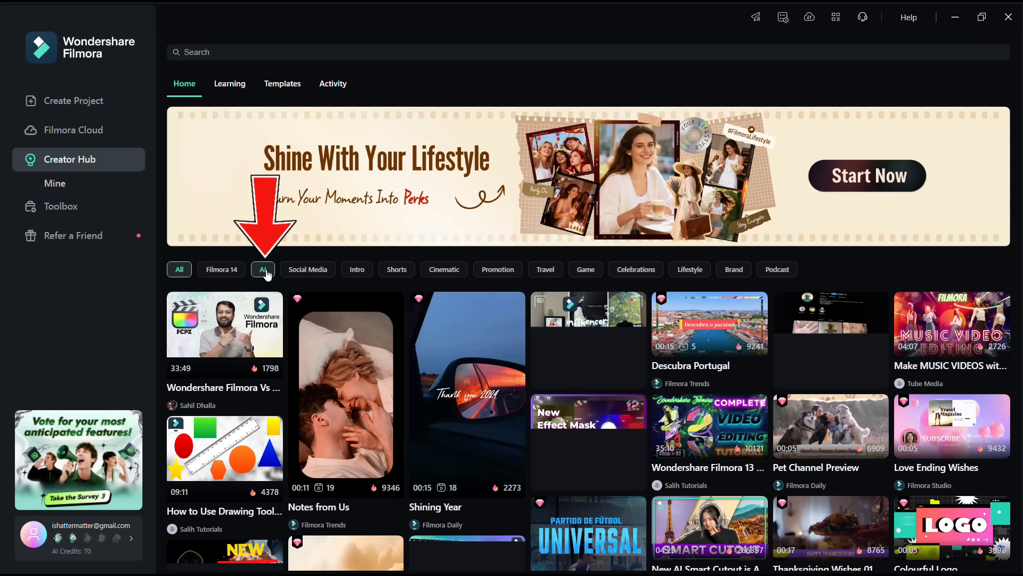
scroll(down, 3)
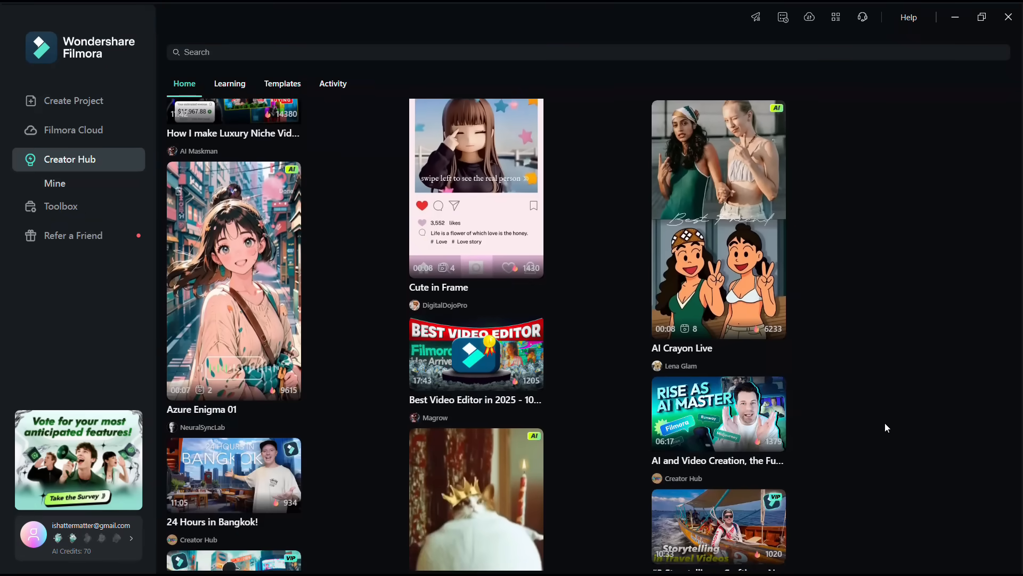
scroll(down, 3)
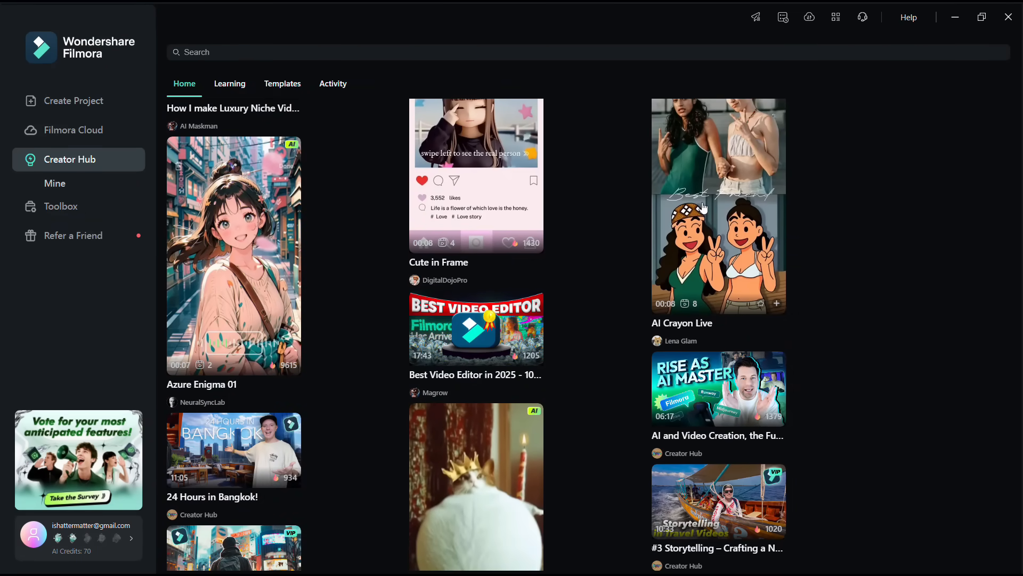
click(718, 204)
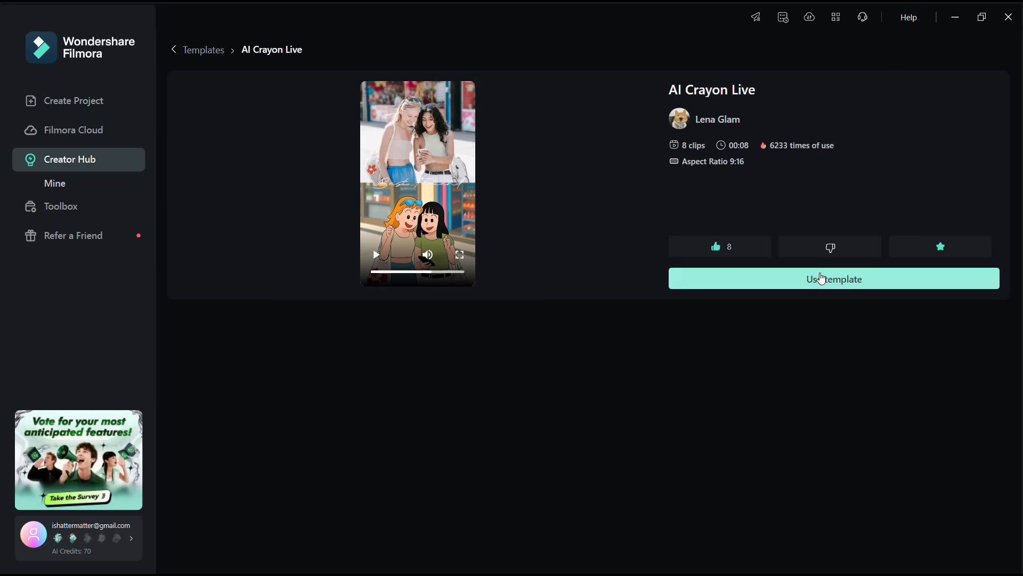
mouse_move(860, 280)
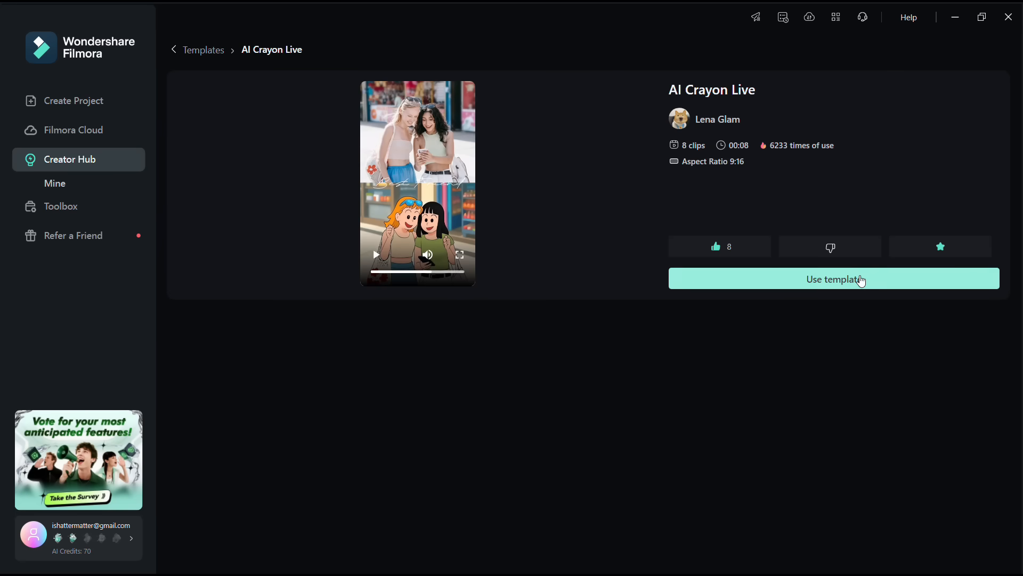
Start a new editor project from the AI Crayon Live template
click(833, 278)
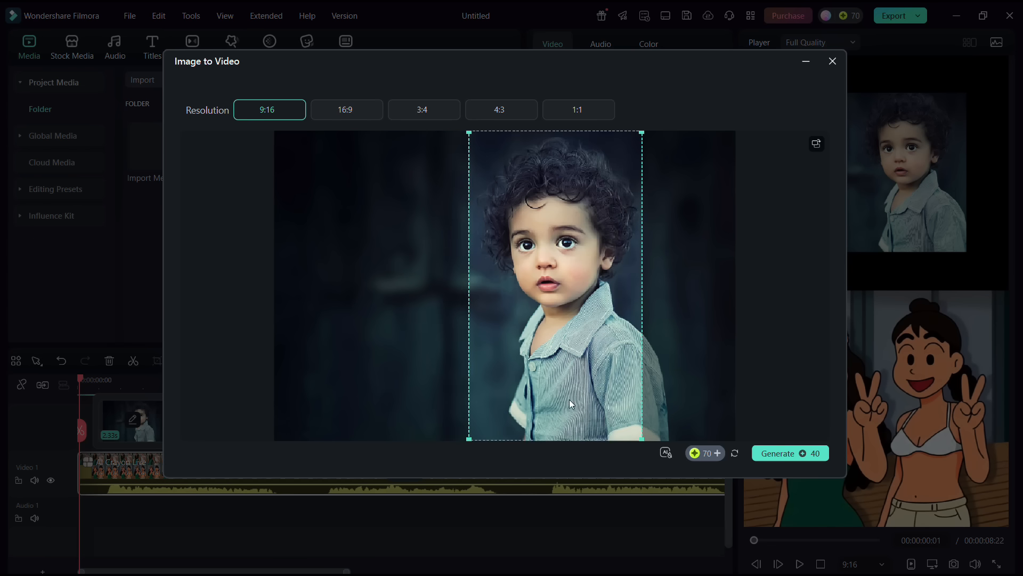
Generate a cartoon clip from the child's portrait photo at 9:16 resolution
click(789, 453)
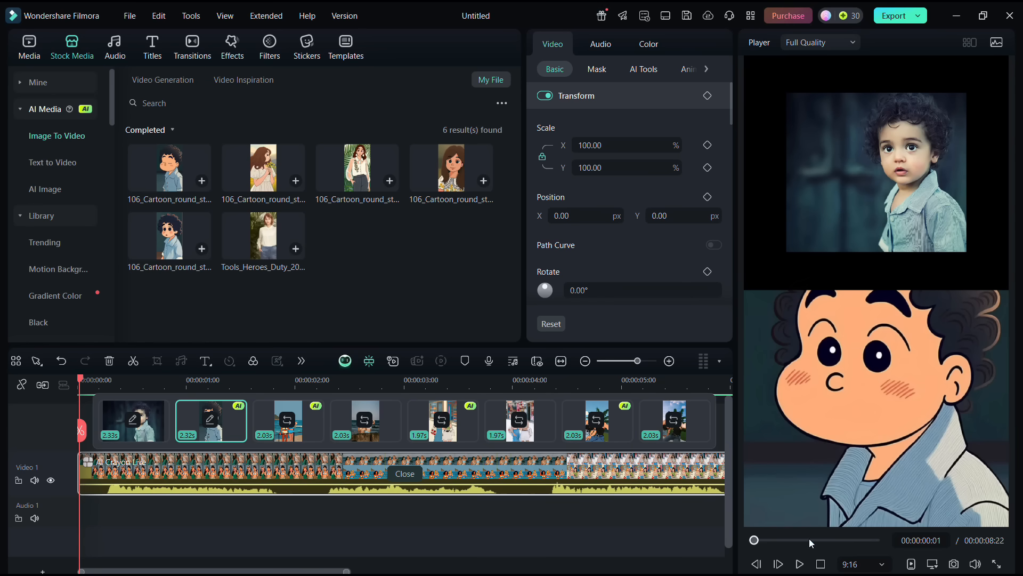
click(778, 563)
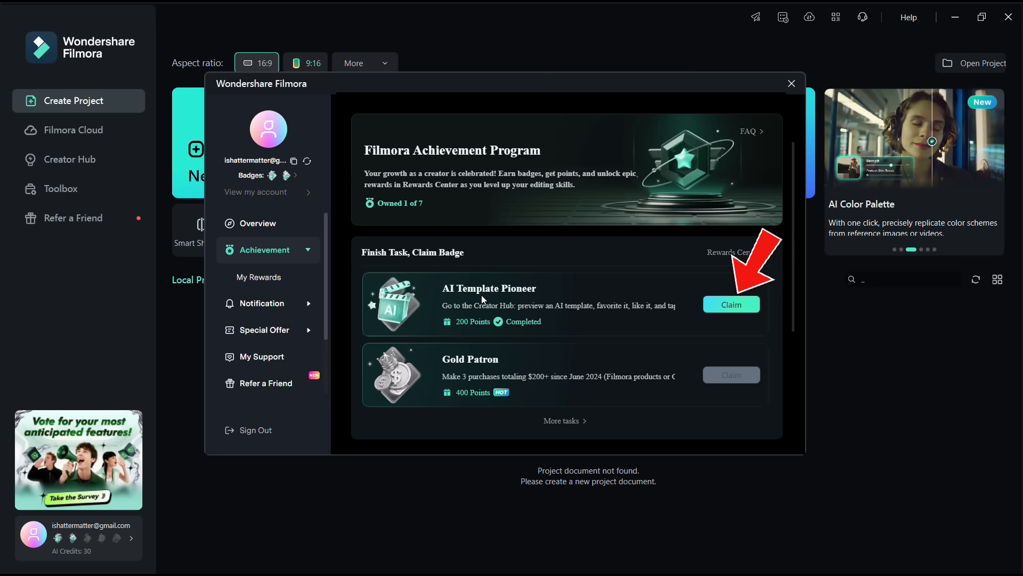
Claim the AI Template Pioneer badge for 200 points in profile achievements
click(731, 304)
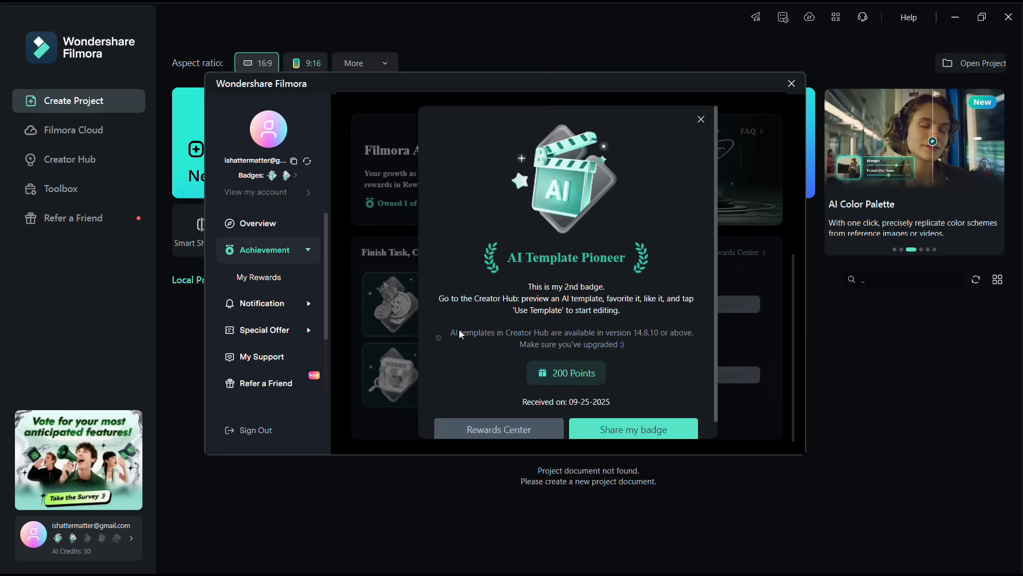